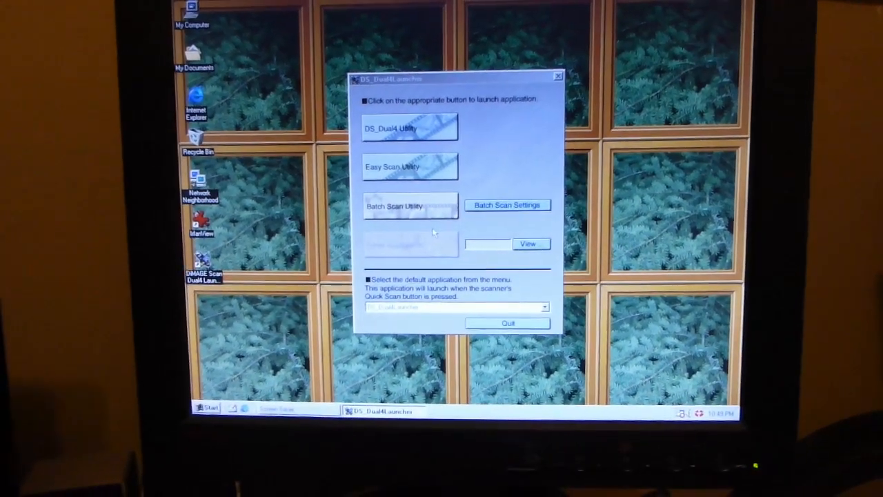
# Step: Launch the Easy Scan Utility from the DS_Dual4 Launcher to show its film-loading instructions
pyautogui.click(409, 166)
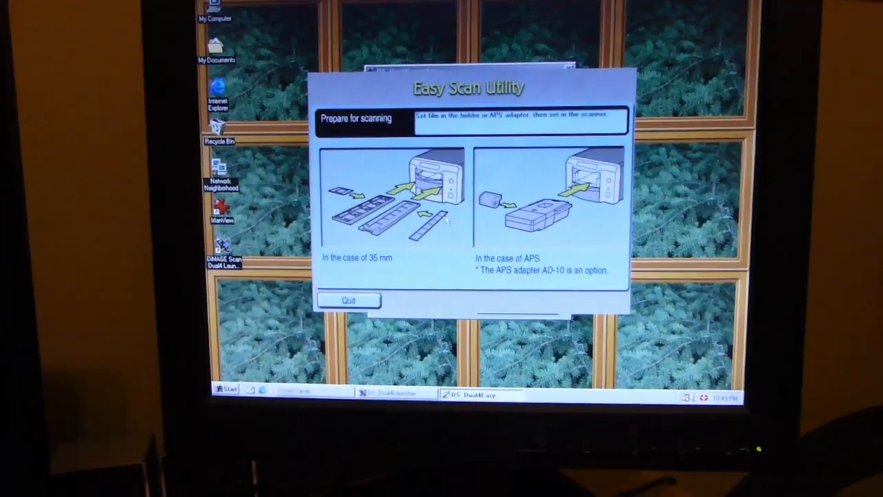